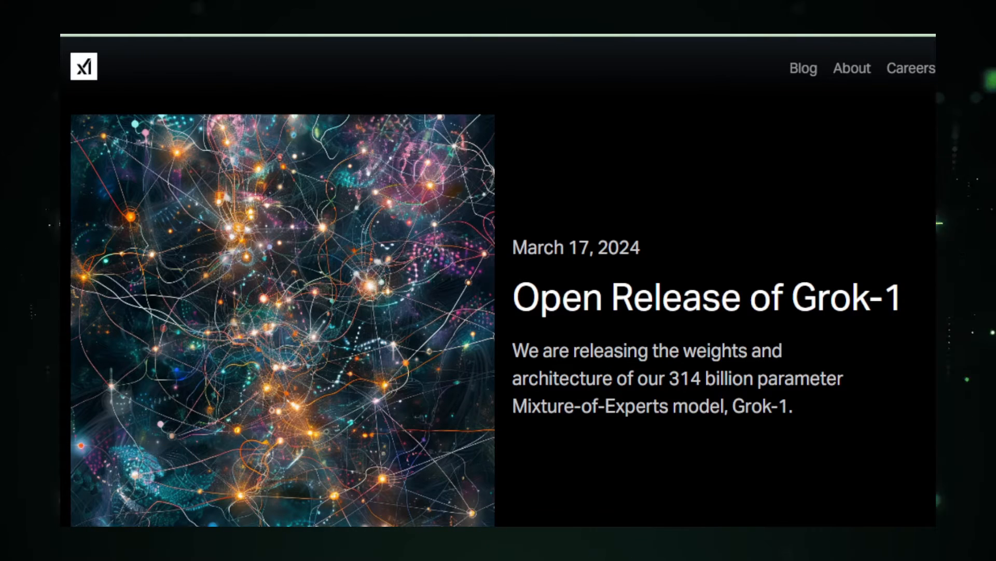
# Step: Scroll the Grok-1 open release post down to its Model Details bullet list and footer
pyautogui.scroll(-3)
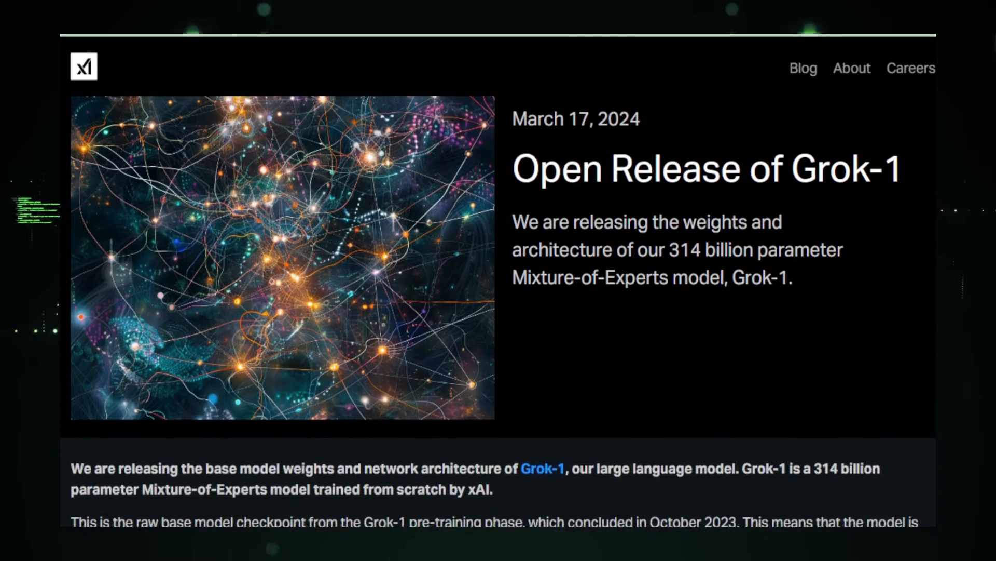
pyautogui.scroll(-3)
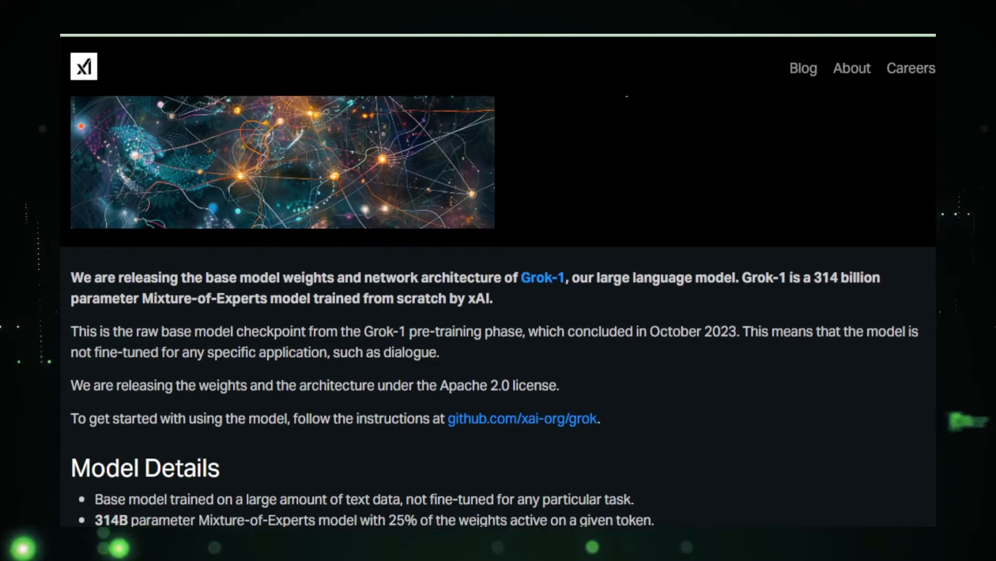
pyautogui.scroll(-3)
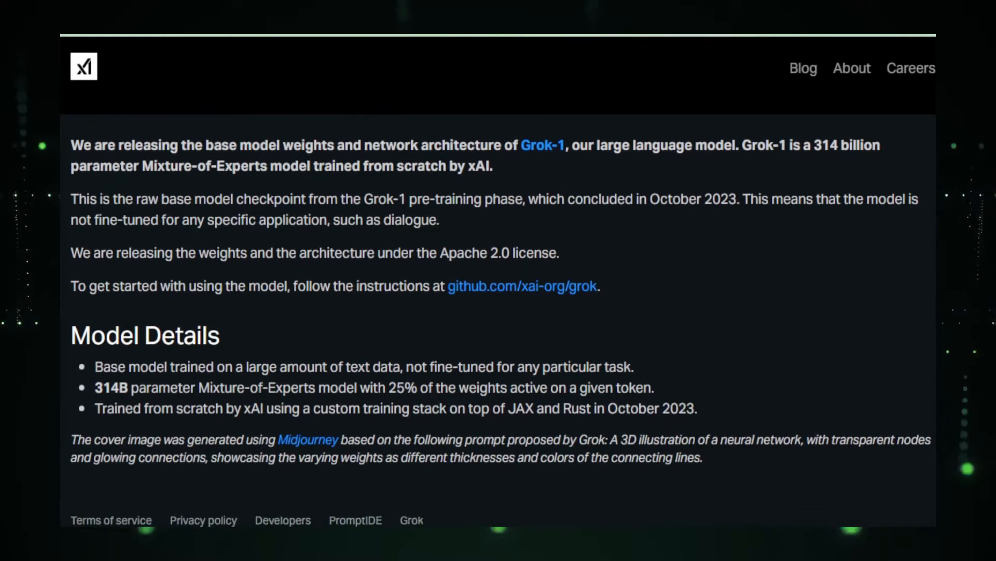
pyautogui.scroll(-3)
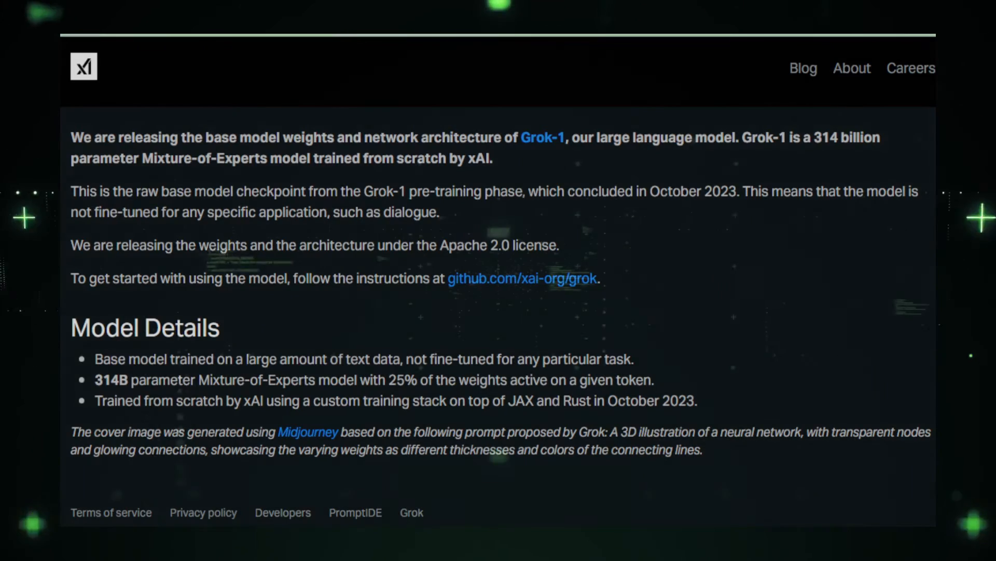
# Step: Follow the github.com/xai-org/grok link in the post to the xai-org/grok-1 repository
pyautogui.click(523, 279)
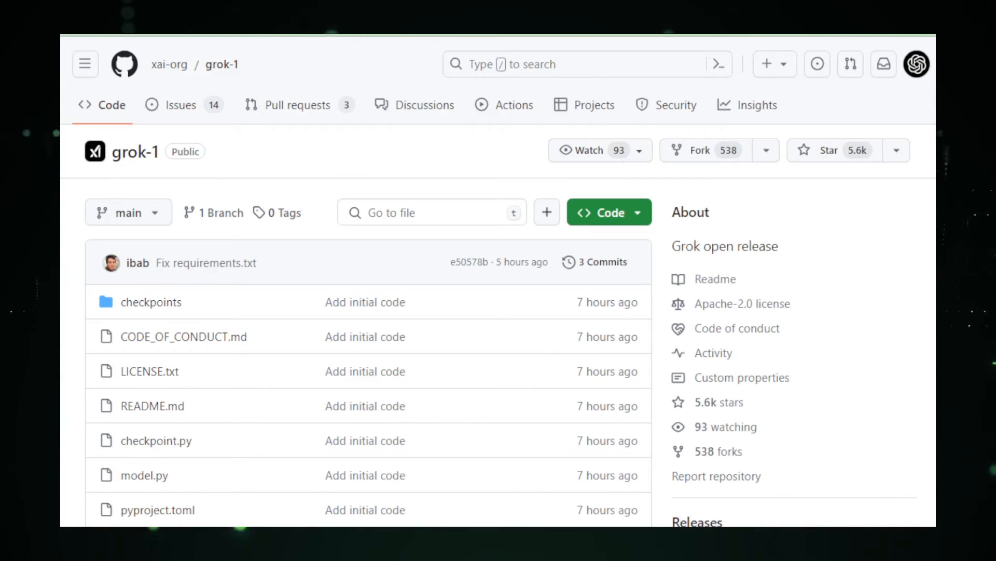
# Step: Scroll past the grok-1 file list to the README's setup commands and 314B-parameter GPU notes
pyautogui.scroll(-3)
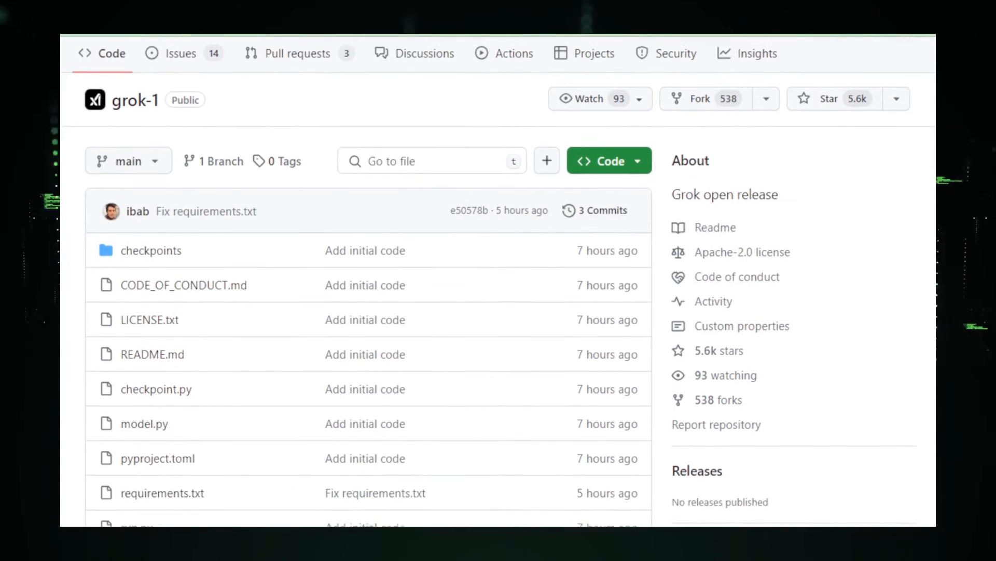
pyautogui.scroll(-3)
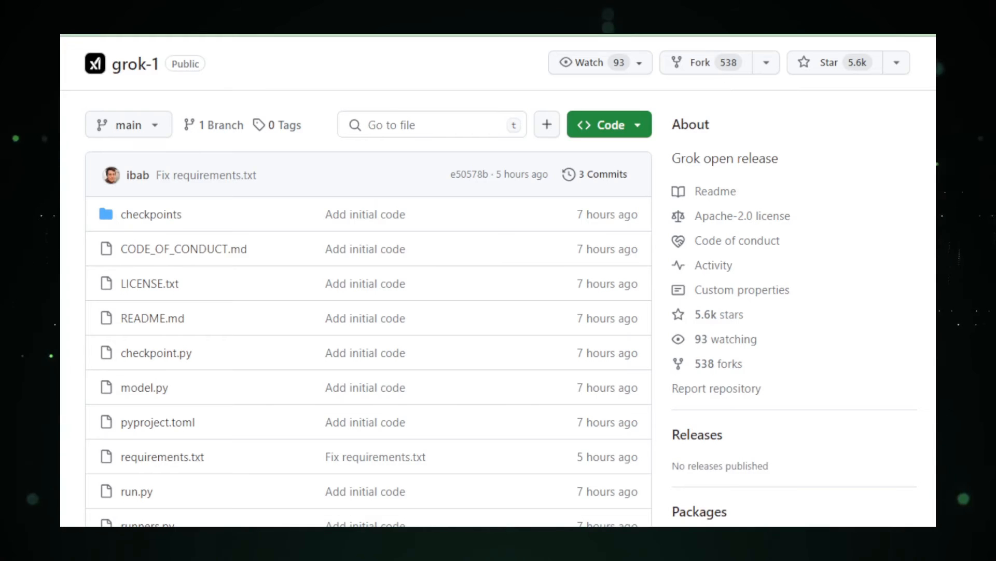
pyautogui.scroll(-3)
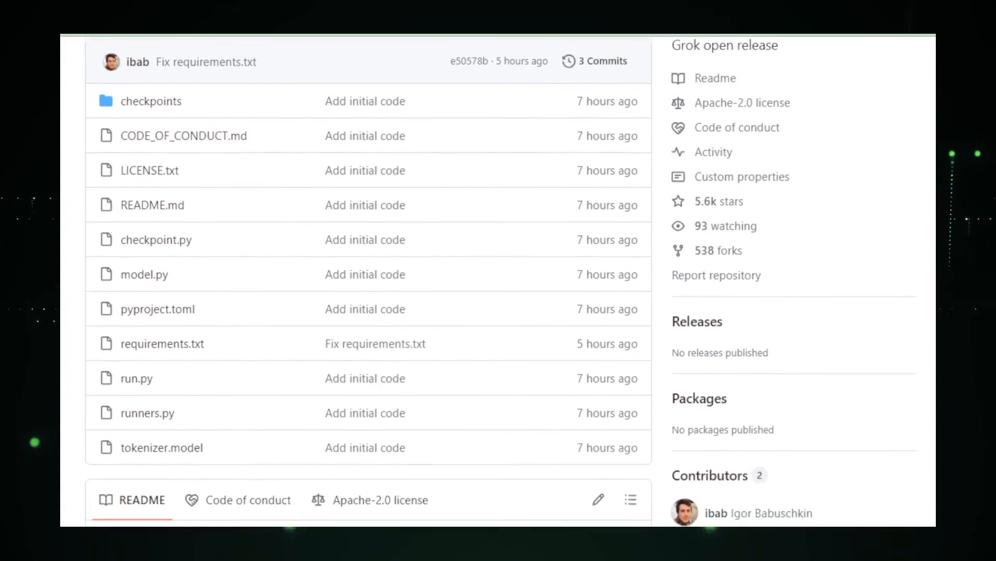
pyautogui.scroll(-3)
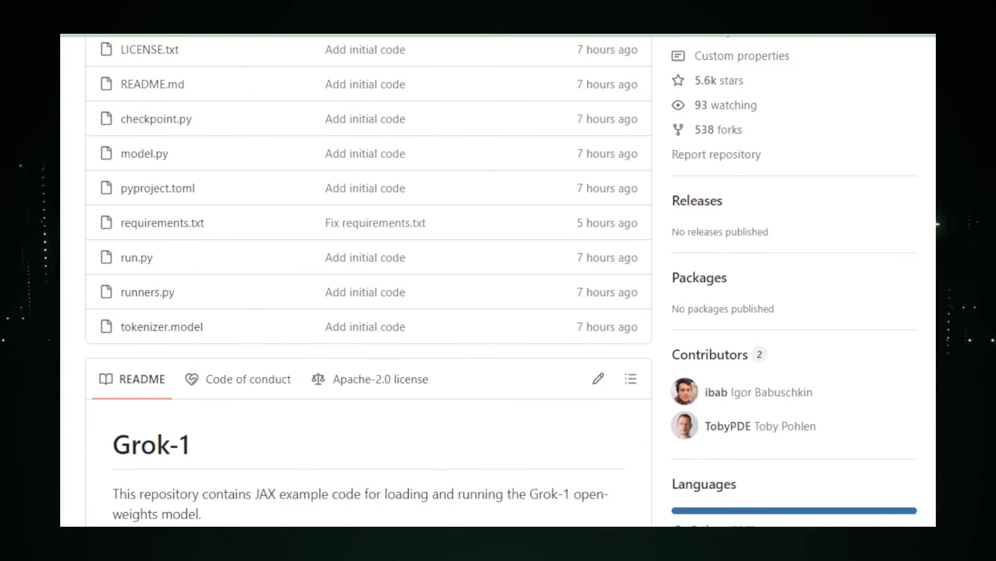
pyautogui.scroll(-3)
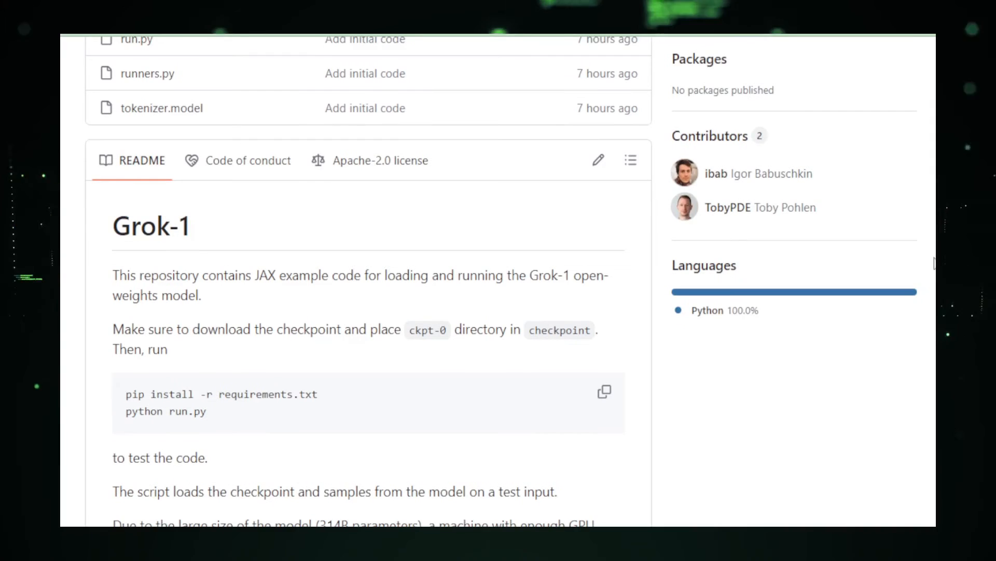
pyautogui.scroll(-3)
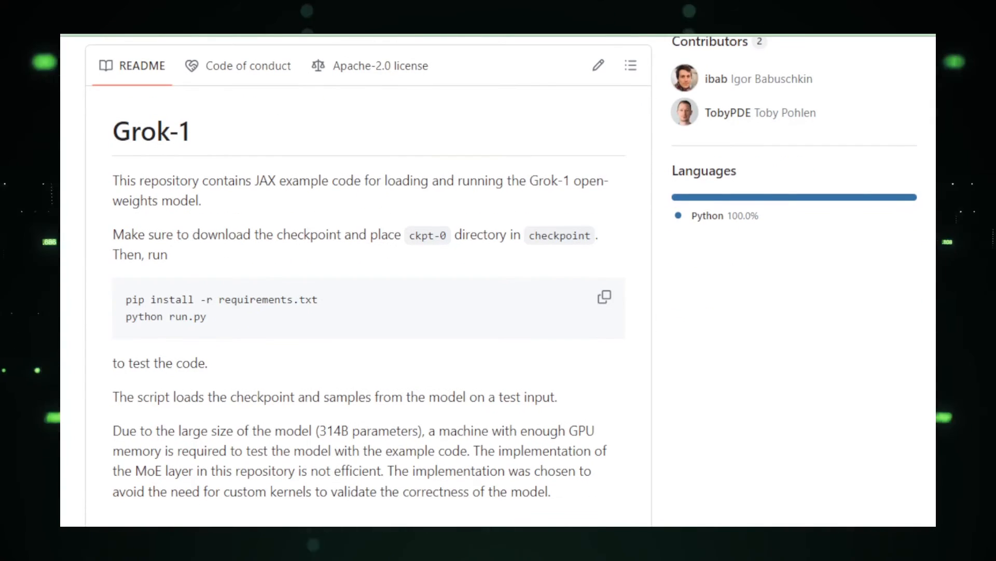
pyautogui.scroll(-3)
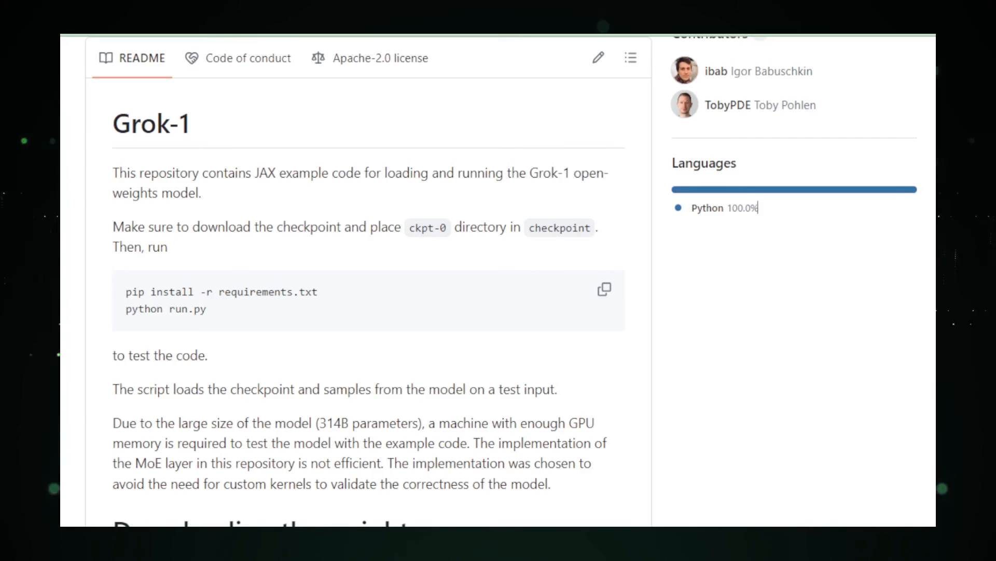
# Step: Scroll the README to the weights torrent magnet link and the Apache 2.0 License section
pyautogui.scroll(-3)
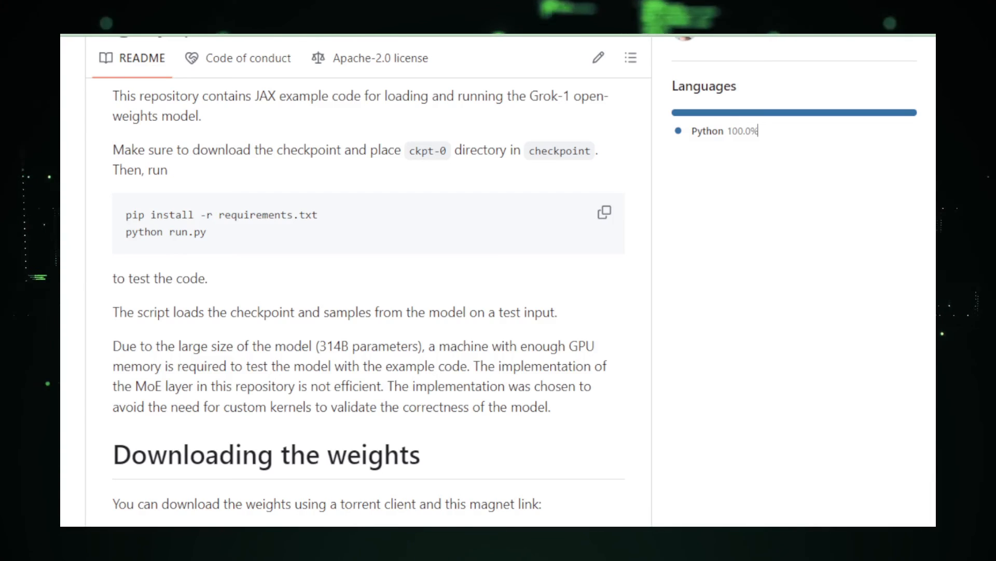
pyautogui.scroll(-3)
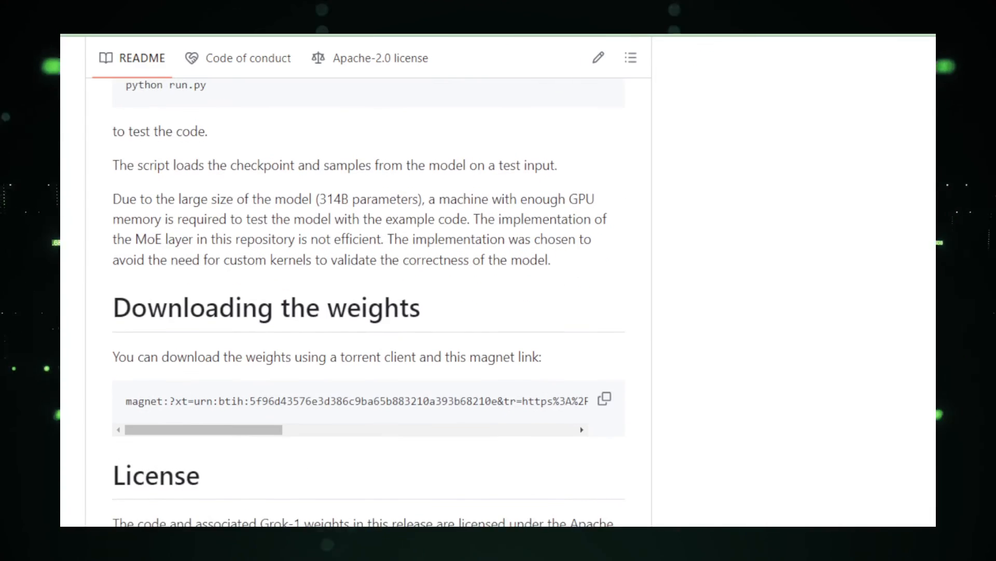
pyautogui.scroll(-3)
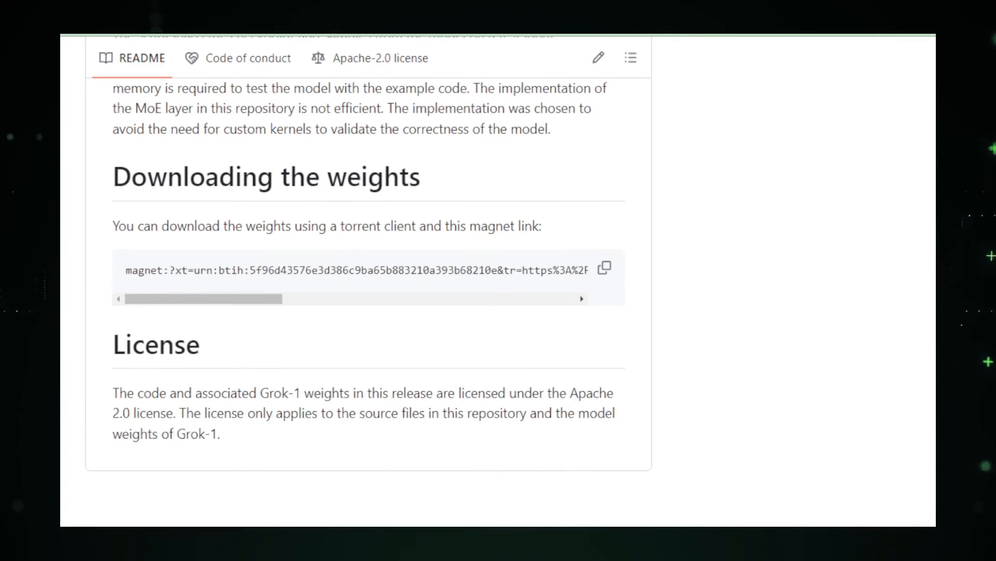